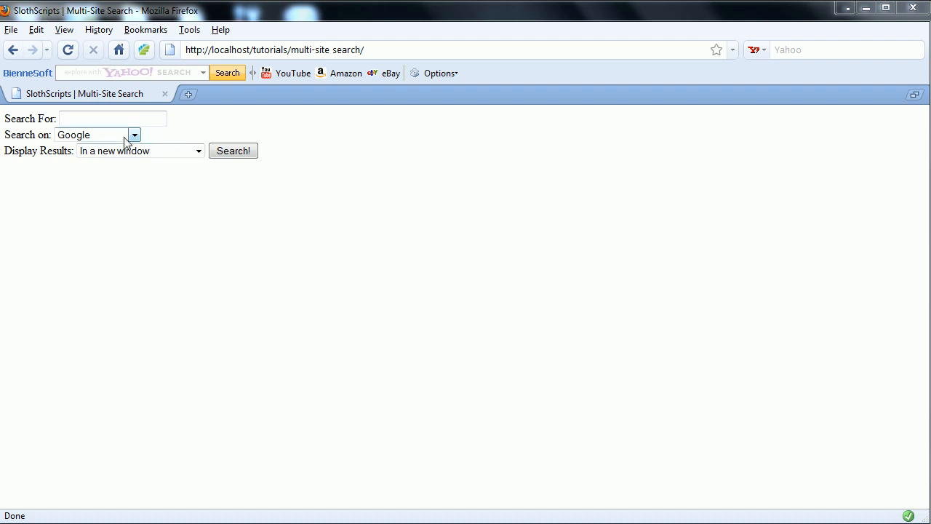
Review the available search sites and the Display Results options on the form
click(134, 134)
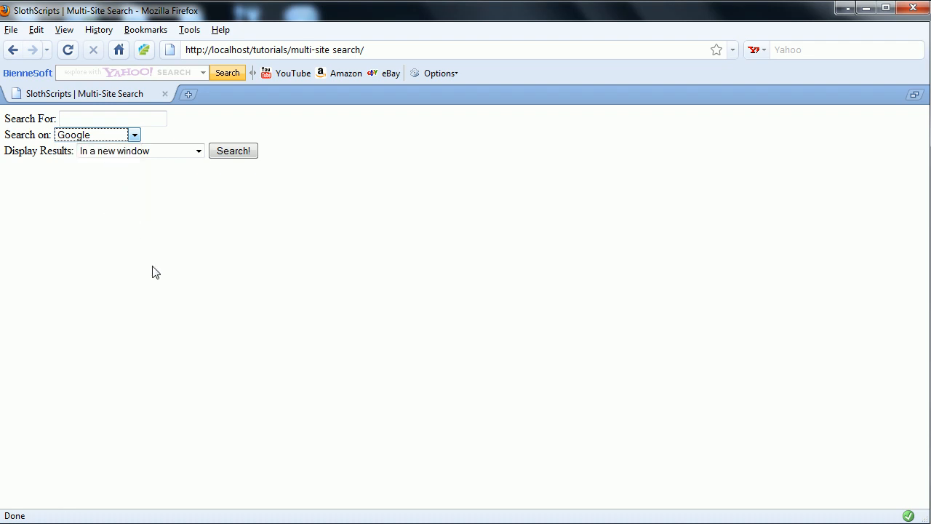
mouse_move(108, 141)
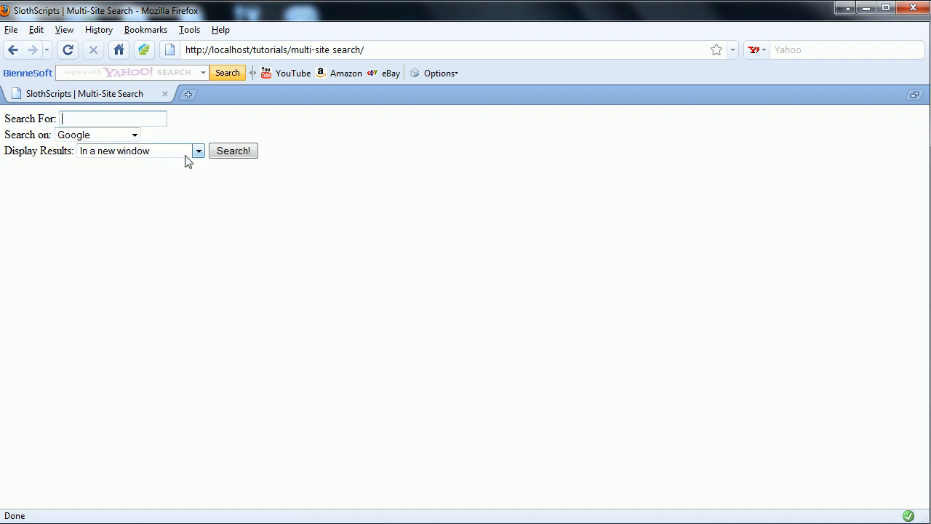
click(197, 150)
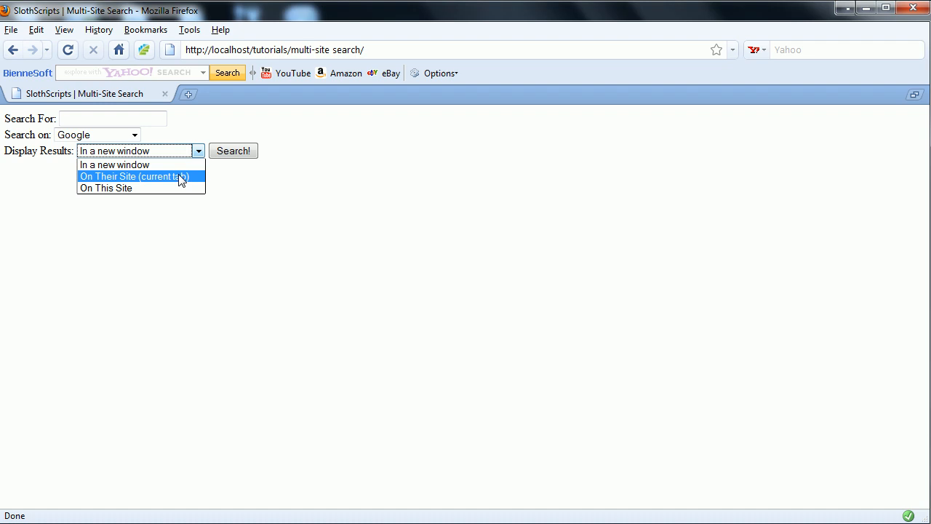
mouse_move(159, 188)
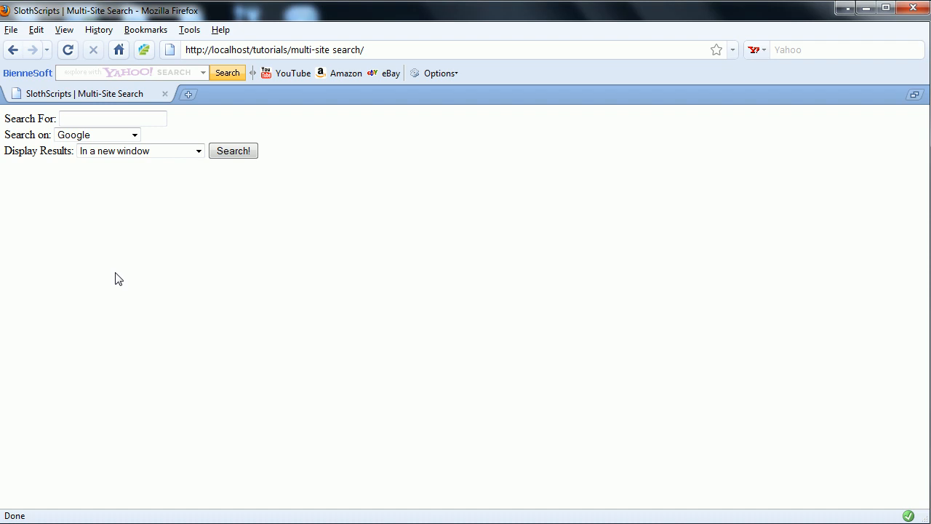
mouse_move(107, 244)
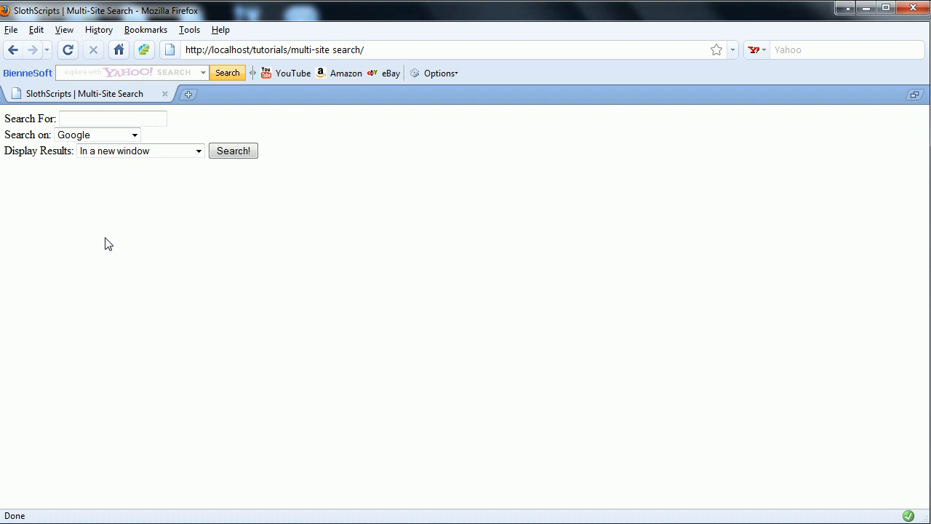
mouse_move(18, 122)
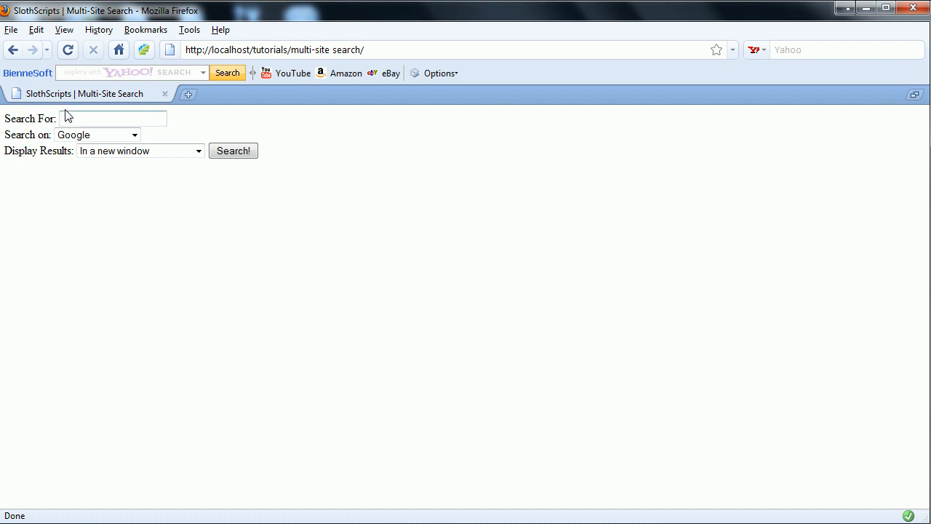
Search Google for 'SlothScripts', generating its Google search URL on the page
click(113, 118)
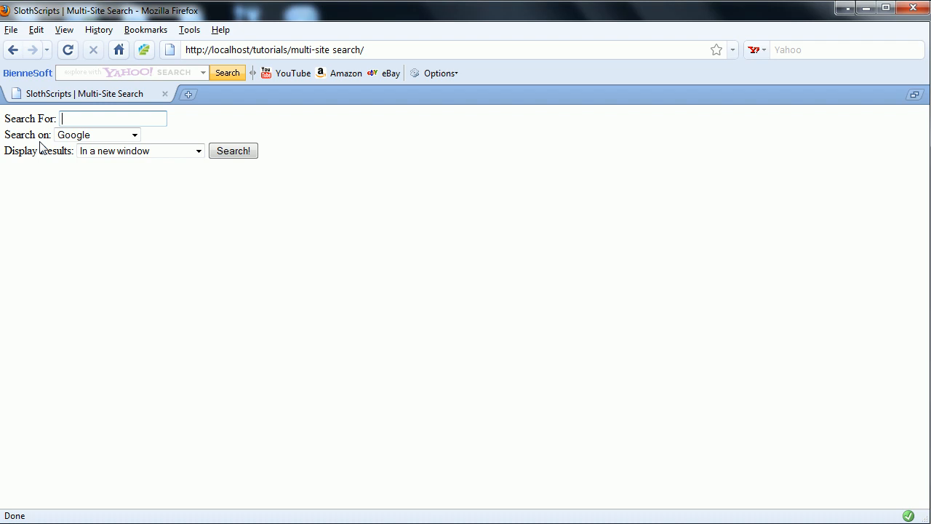
text(SlothScripts)
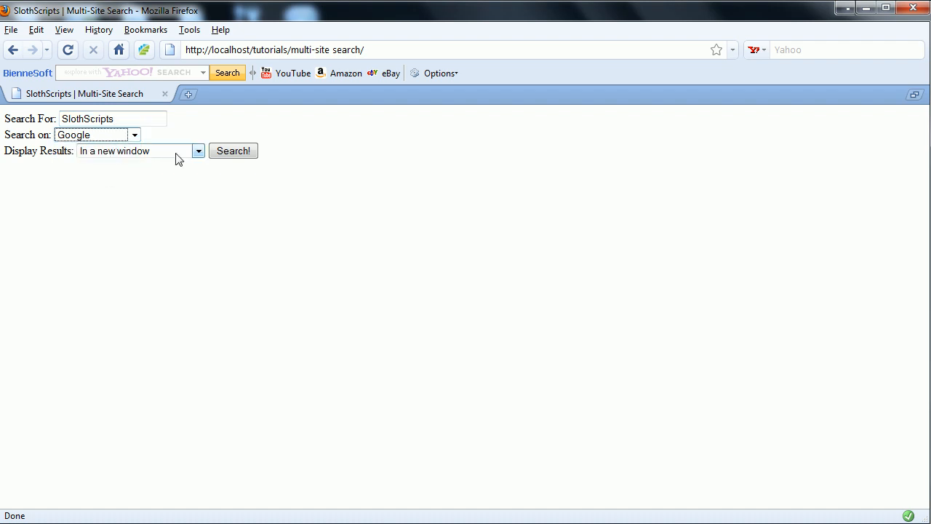
click(233, 150)
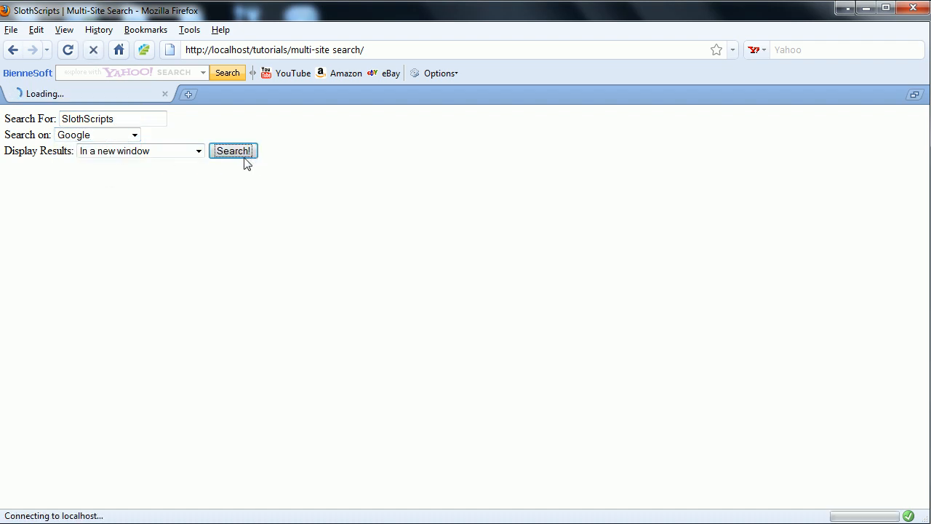
click(232, 150)
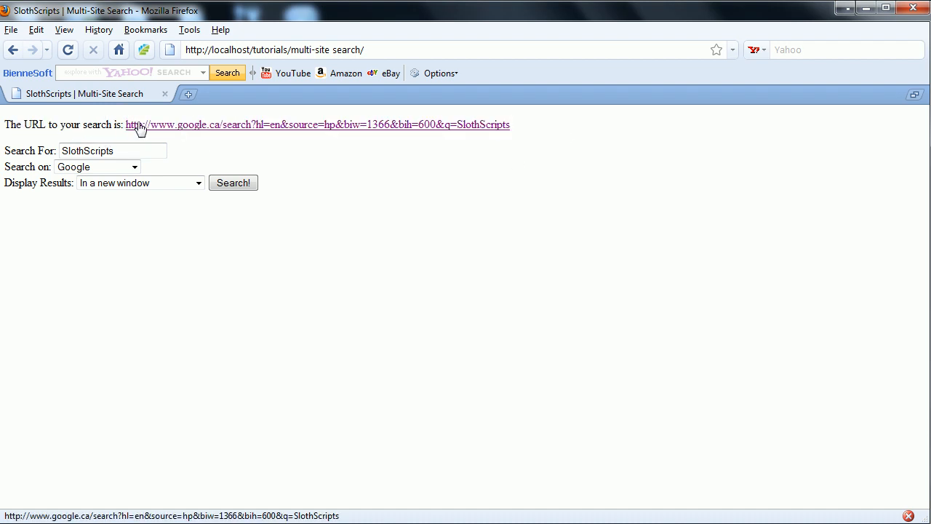
View the Google results for SlothScripts in a new tab, then close that tab
click(145, 125)
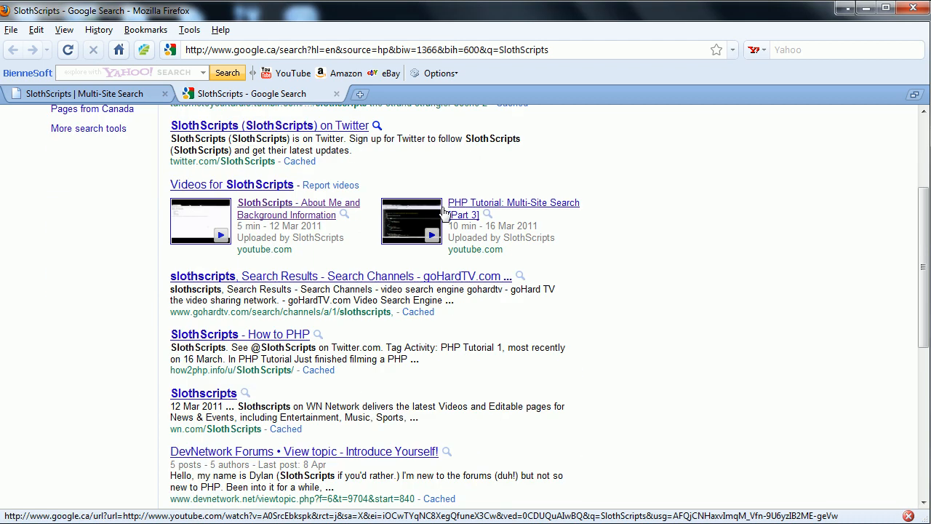
scroll(down, 3)
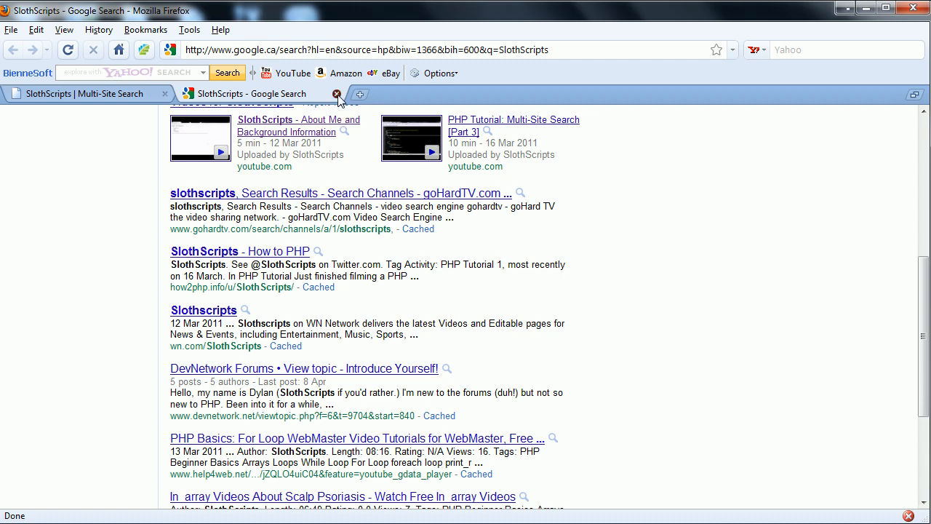
click(337, 93)
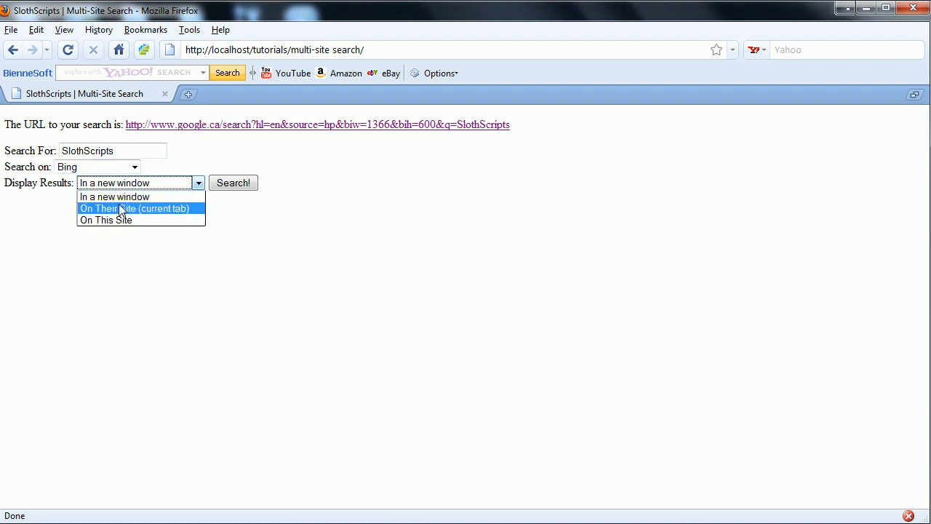
Search Bing for SlothScripts with results on their site in the current tab, and browse them
click(134, 209)
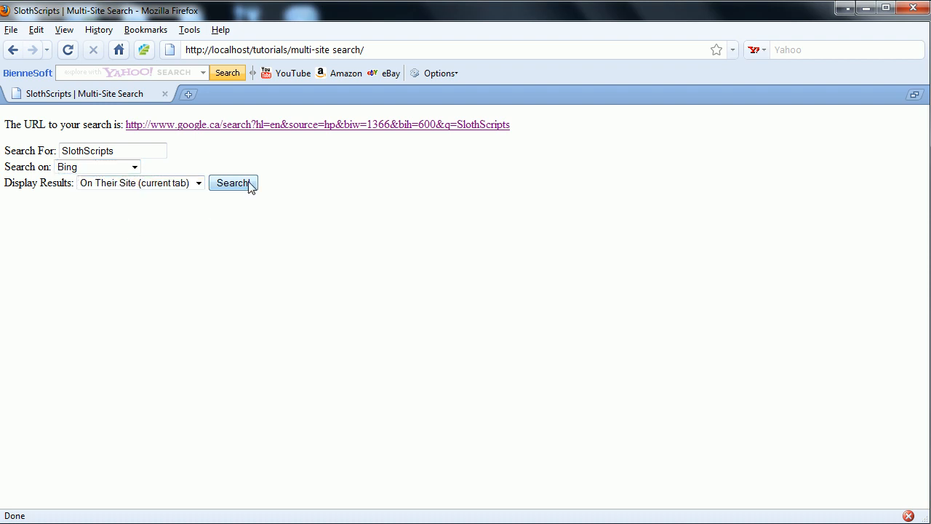
click(233, 183)
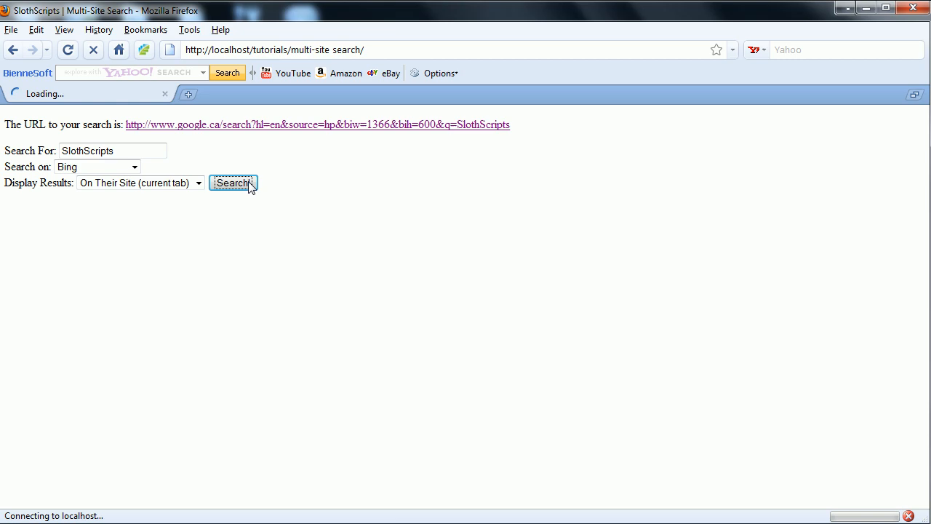
click(233, 183)
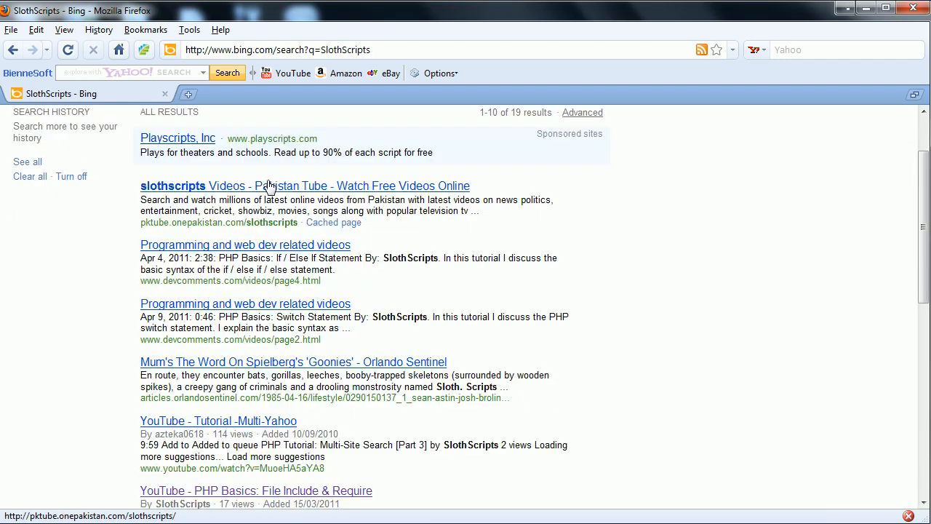
scroll(down, 3)
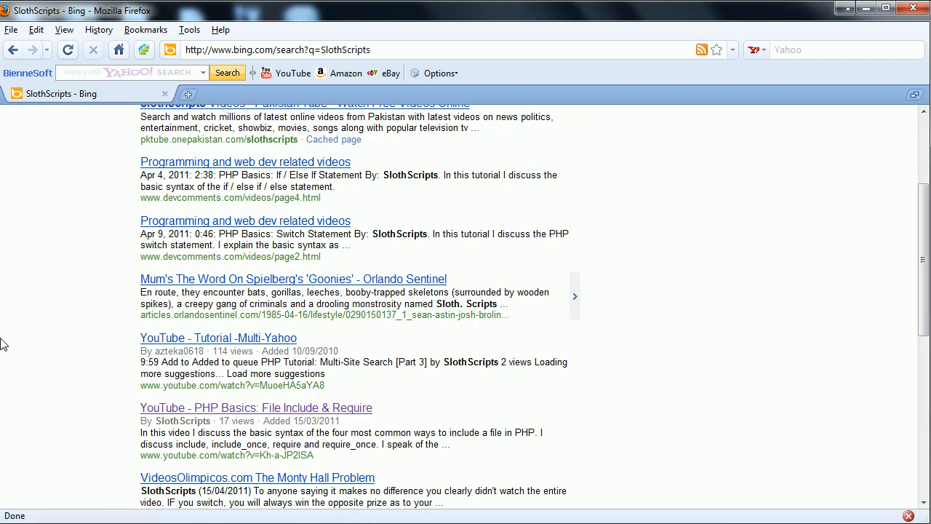
scroll(up, 3)
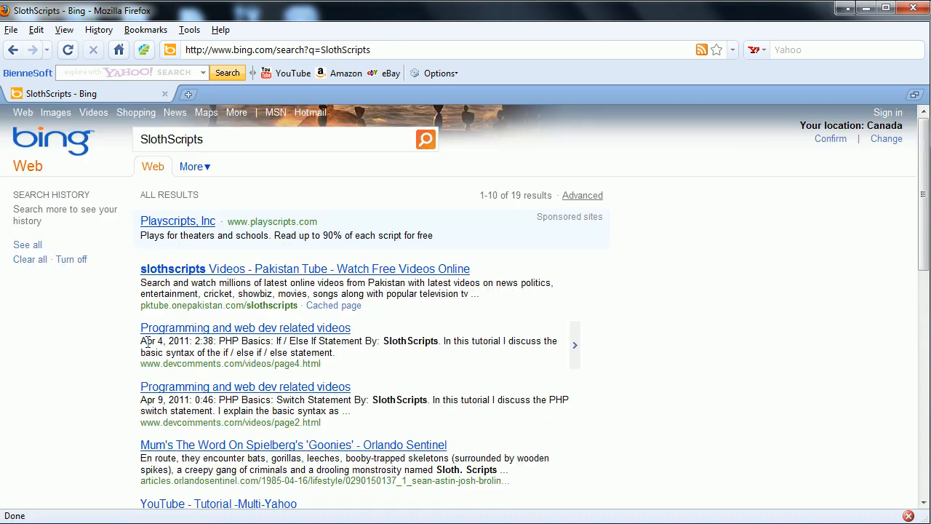
scroll(down, 3)
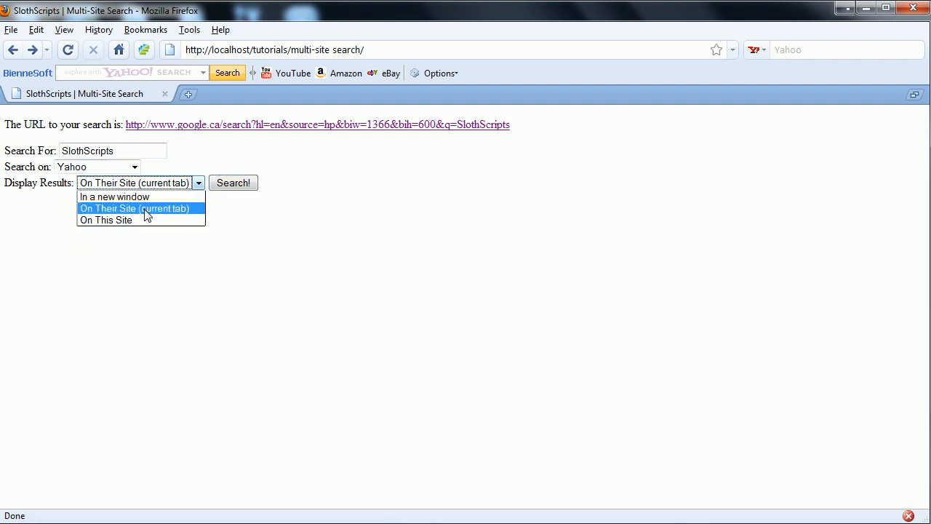
Search Yahoo for SlothScripts with results embedded on this page, and browse them
click(105, 219)
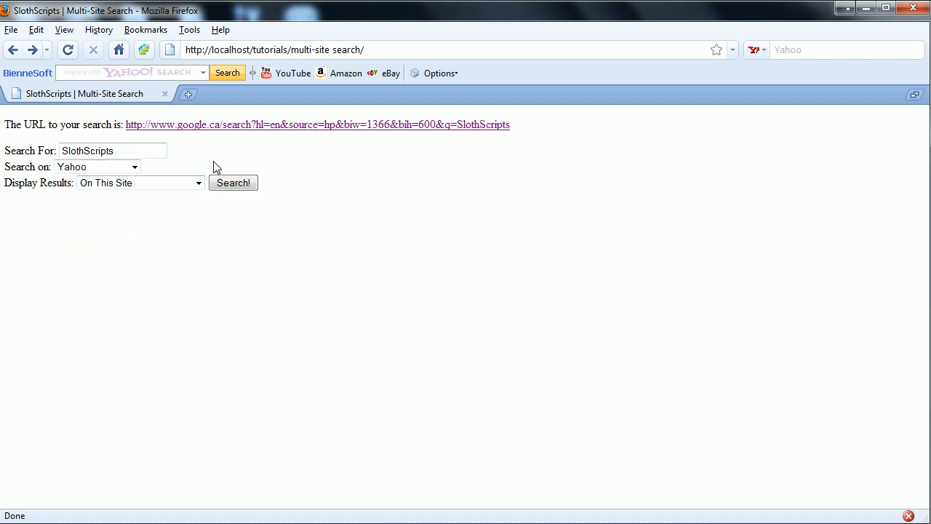
click(232, 184)
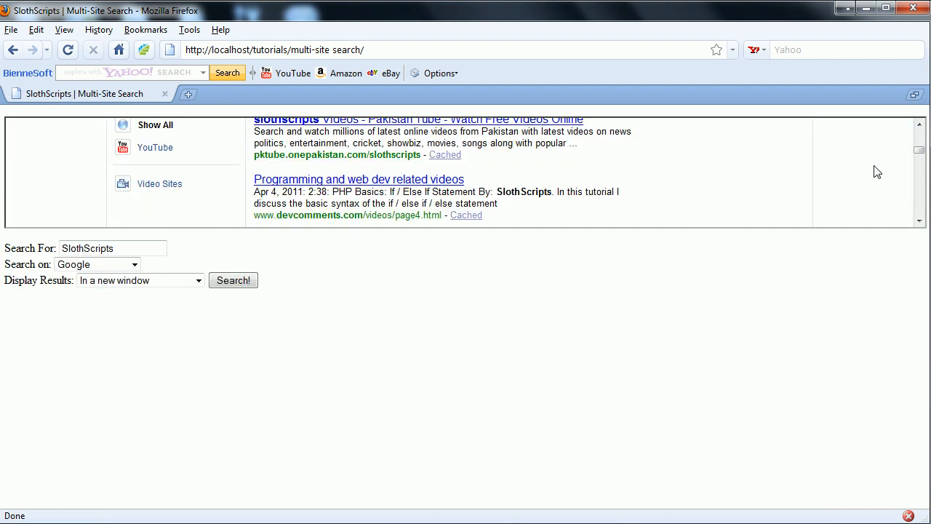
scroll(down, 3)
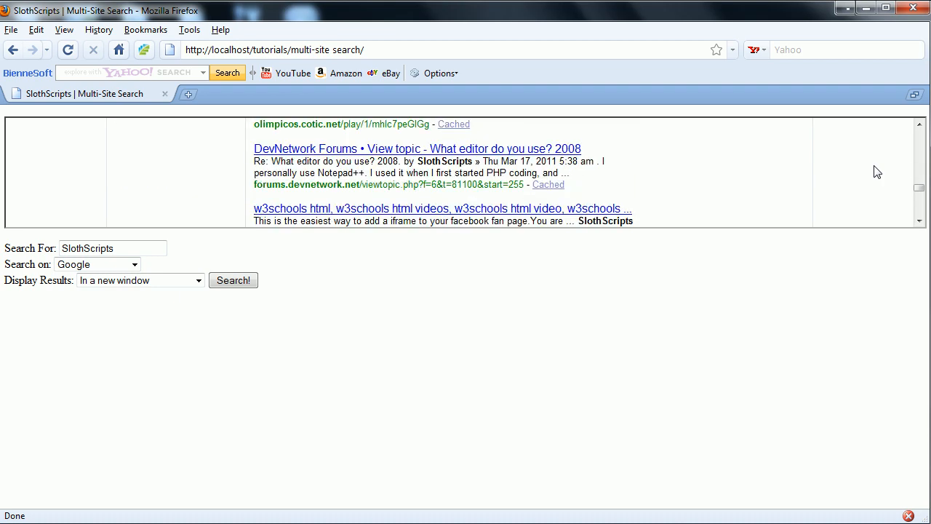
scroll(down, 3)
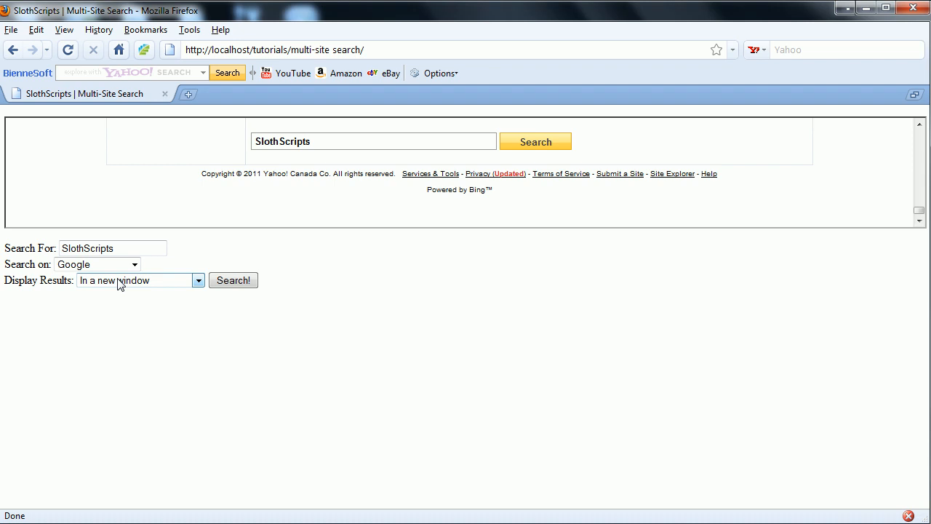
Search Google Images for SlothScripts on this site and in a new window, getting a URL-creation error
click(96, 265)
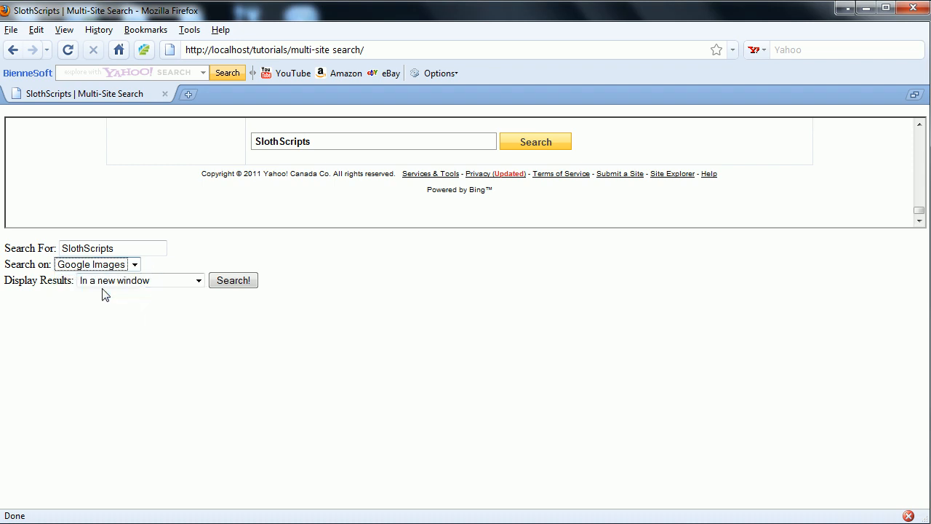
click(138, 279)
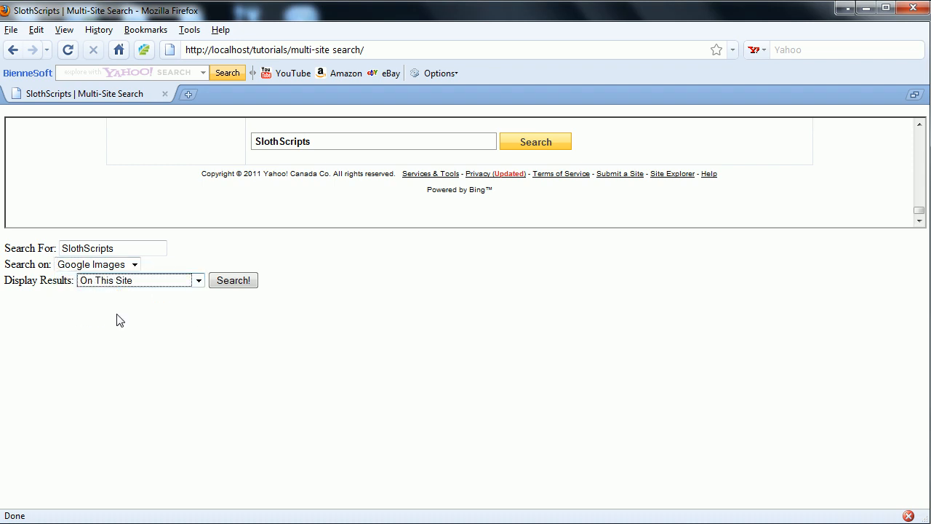
click(232, 279)
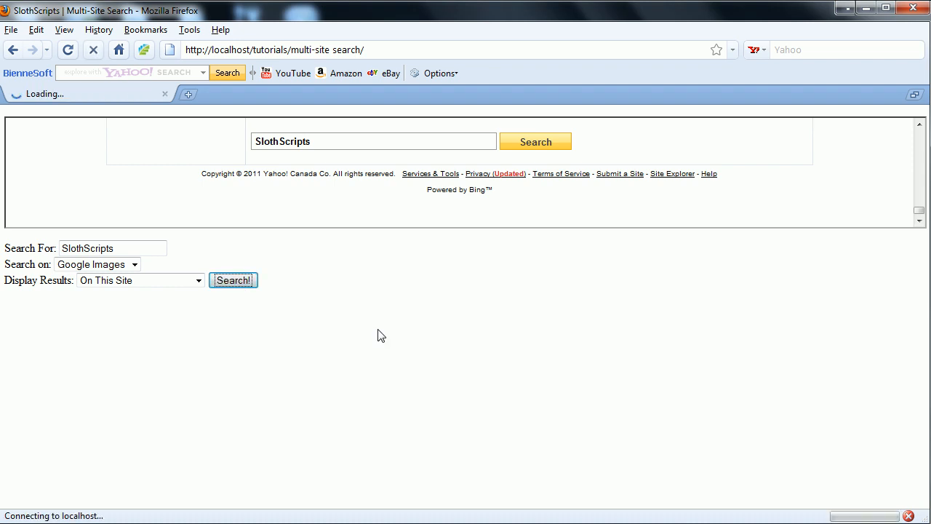
click(233, 279)
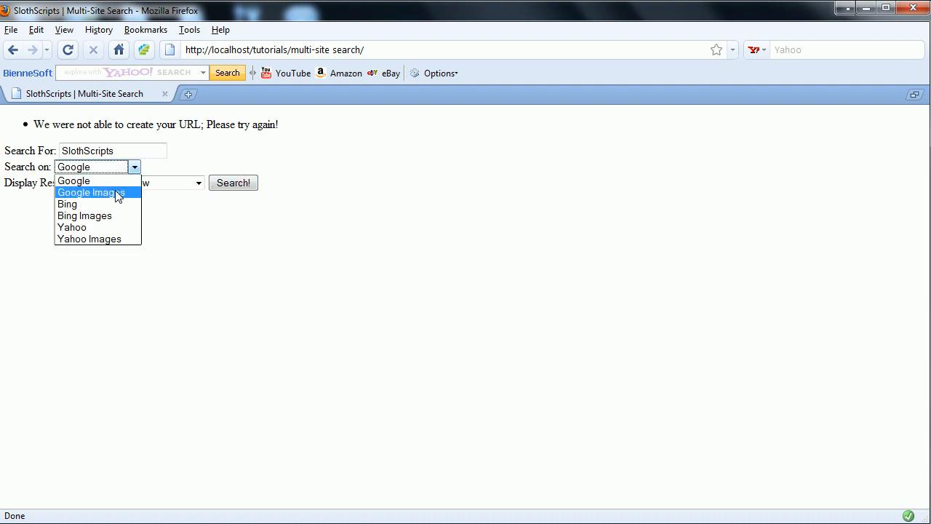
click(233, 183)
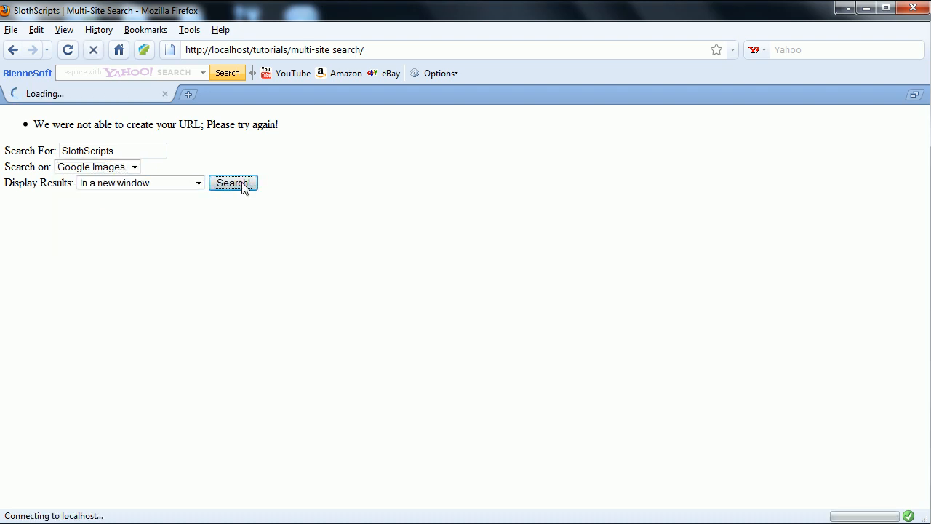
Retry the Google Images search for SlothScripts with results in the current tab
click(96, 166)
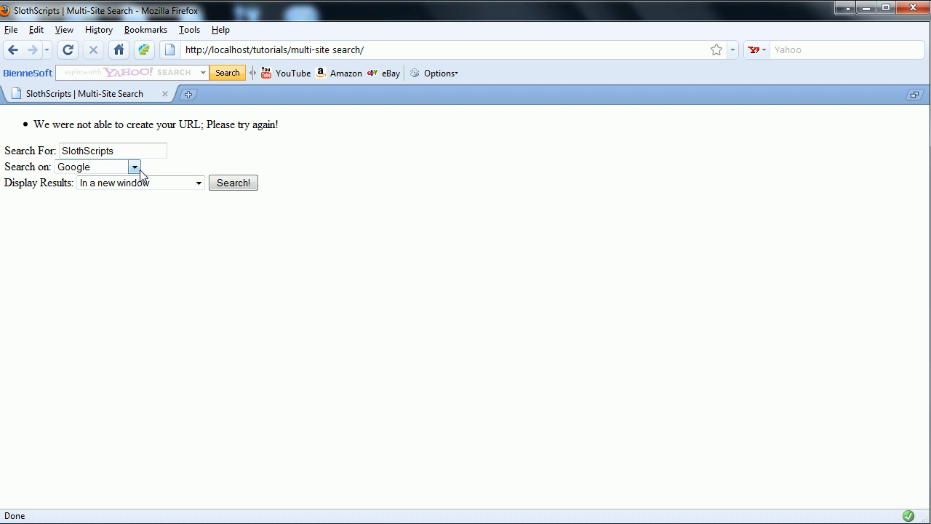
click(133, 166)
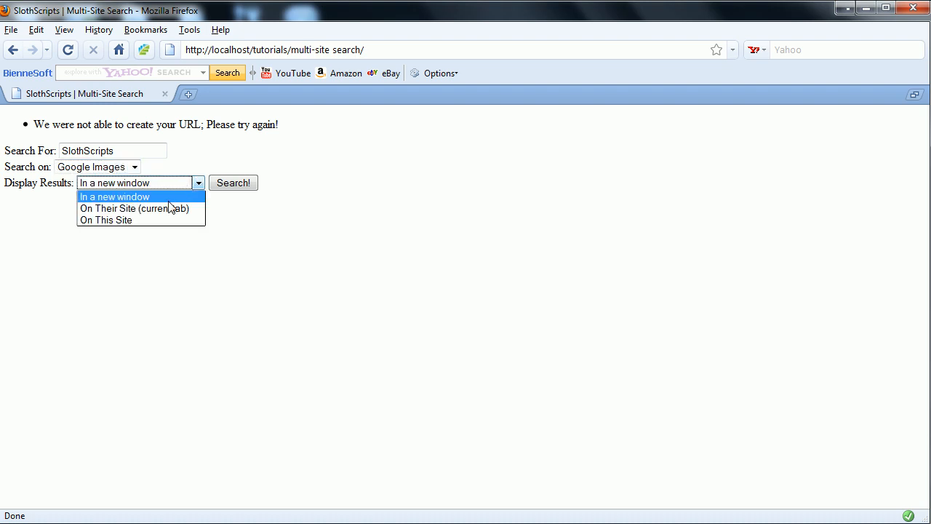
click(233, 184)
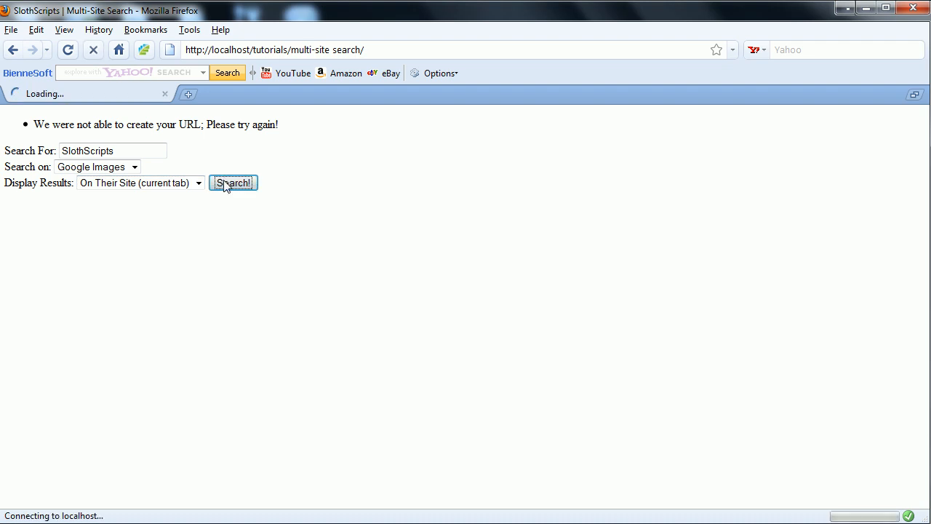
click(233, 183)
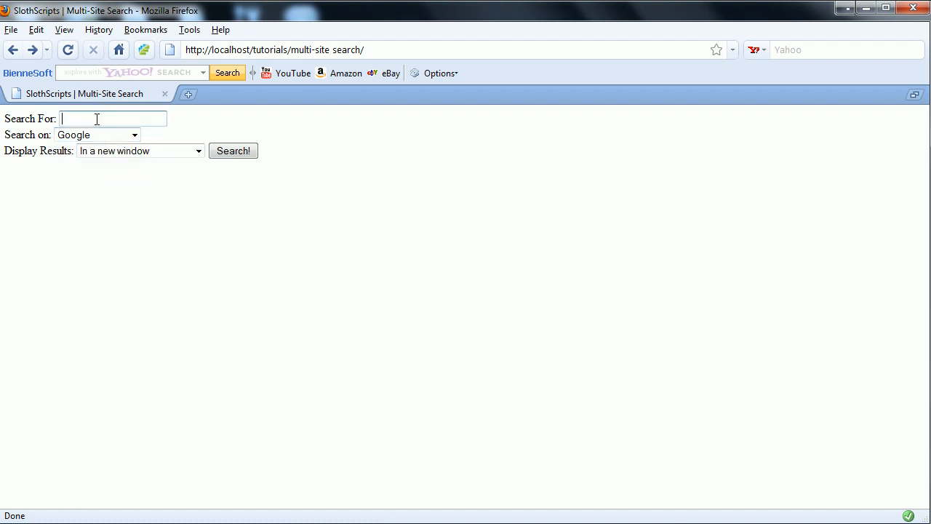
mouse_move(160, 143)
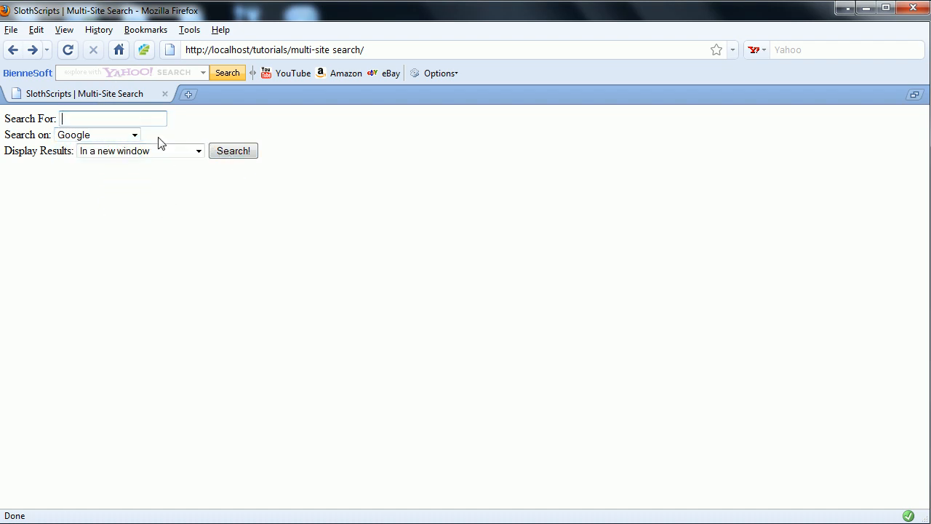
mouse_move(277, 479)
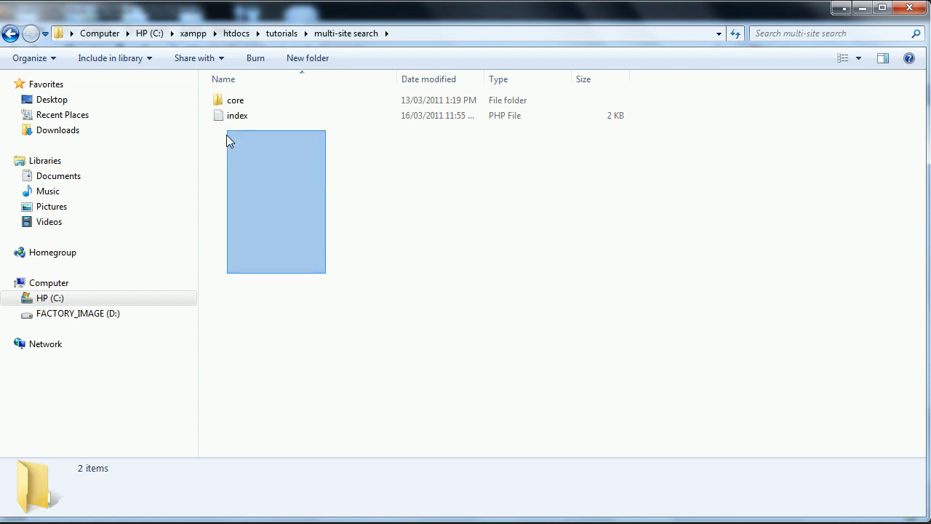
Clear the selection in the multi-site search folder holding core and index.php
click(237, 116)
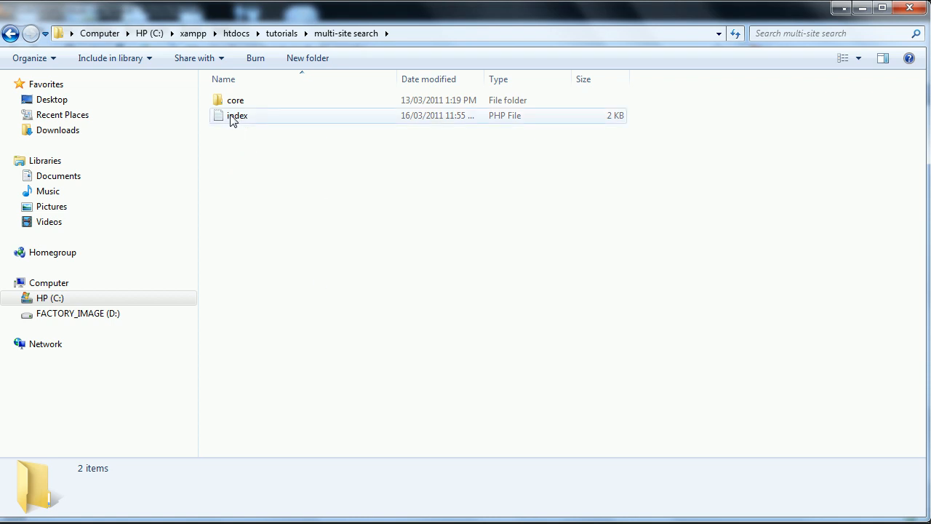
mouse_move(237, 116)
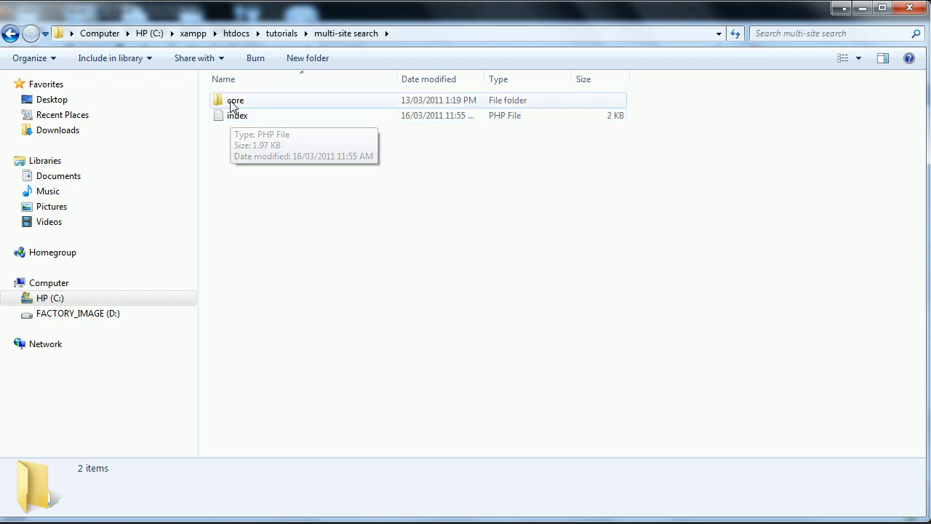
double_click(236, 99)
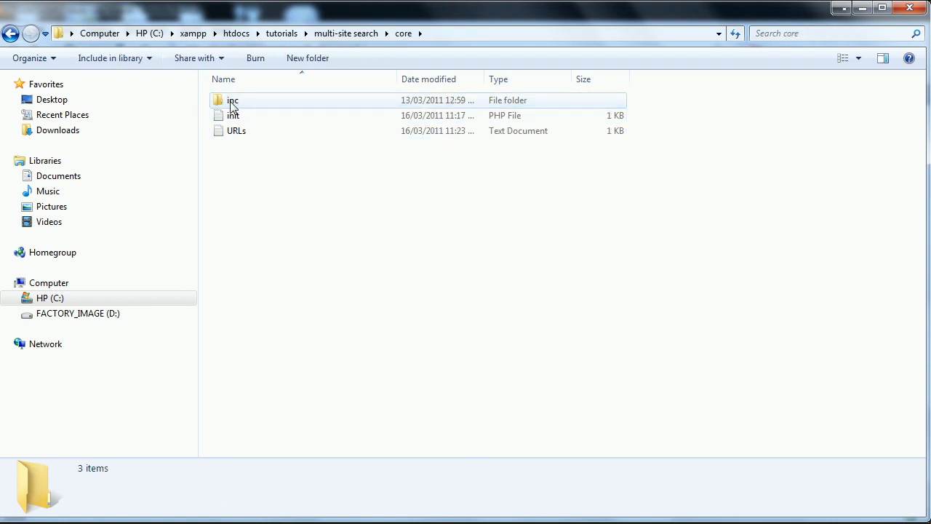
click(233, 116)
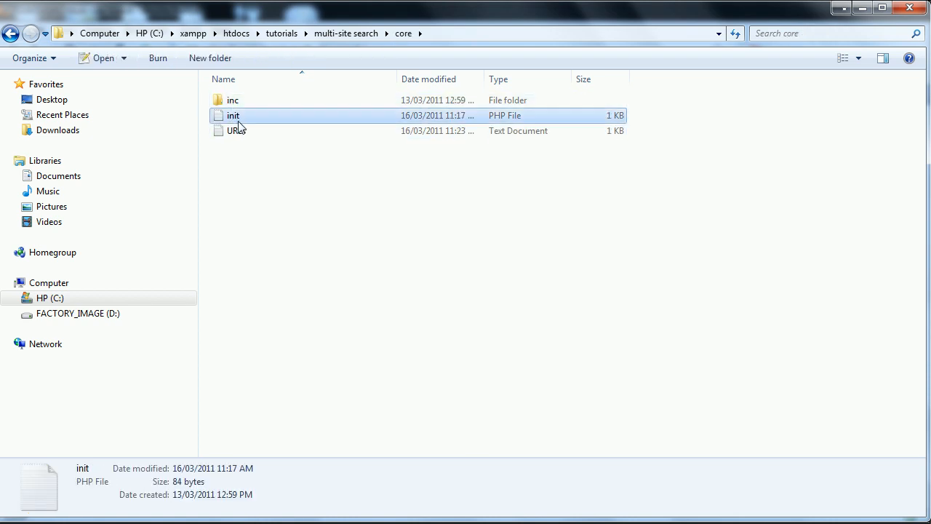
click(237, 131)
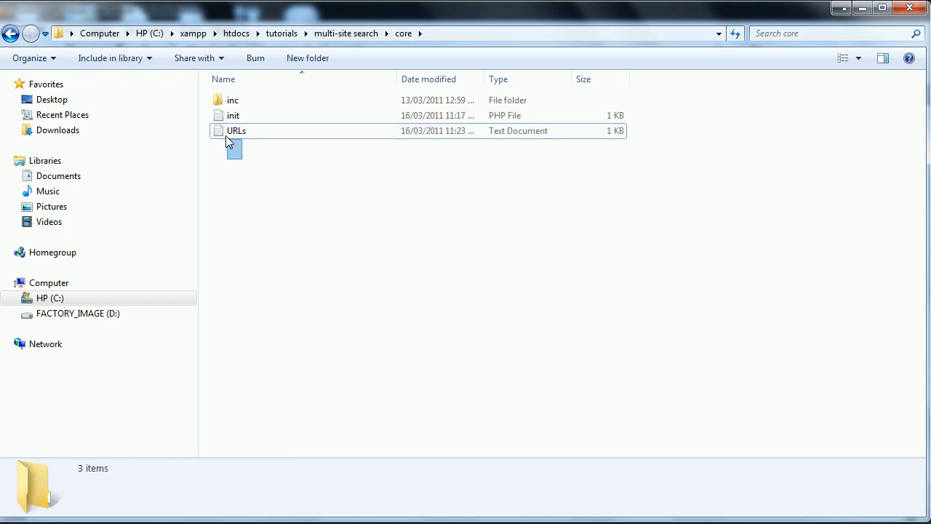
click(235, 131)
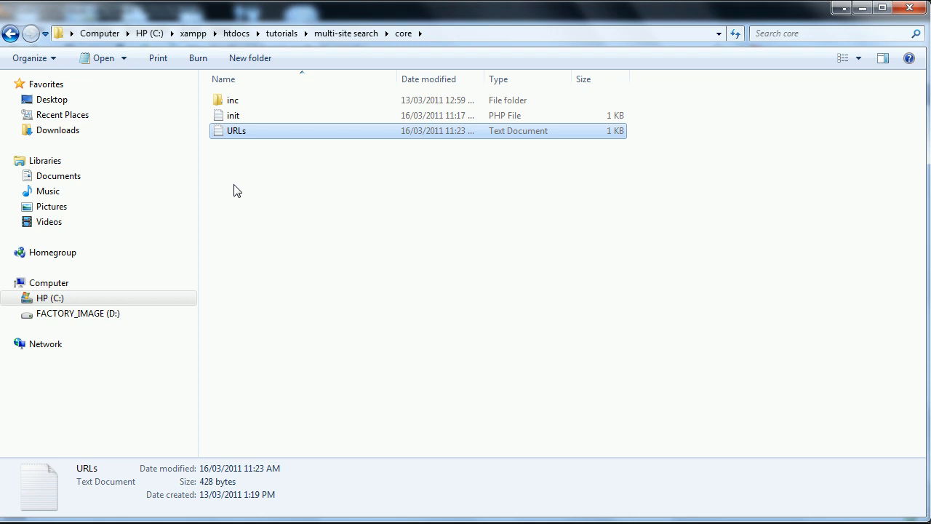
mouse_move(265, 168)
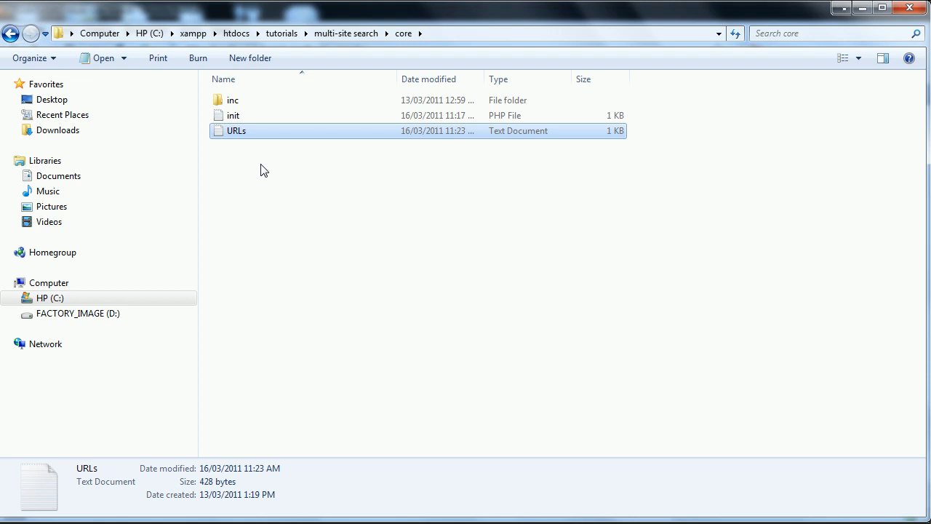
click(232, 115)
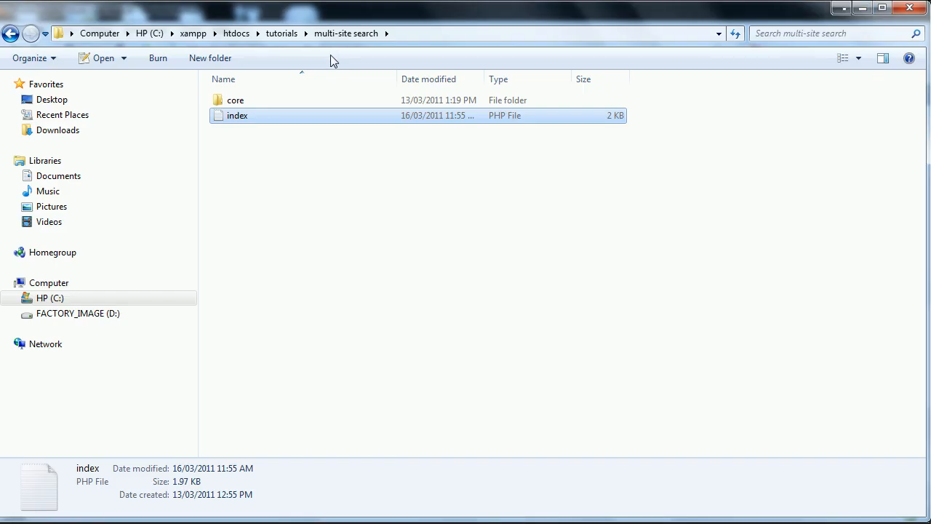
Enter the core folder, select init.php, then enter the inc folder holding functions.inc
double_click(236, 98)
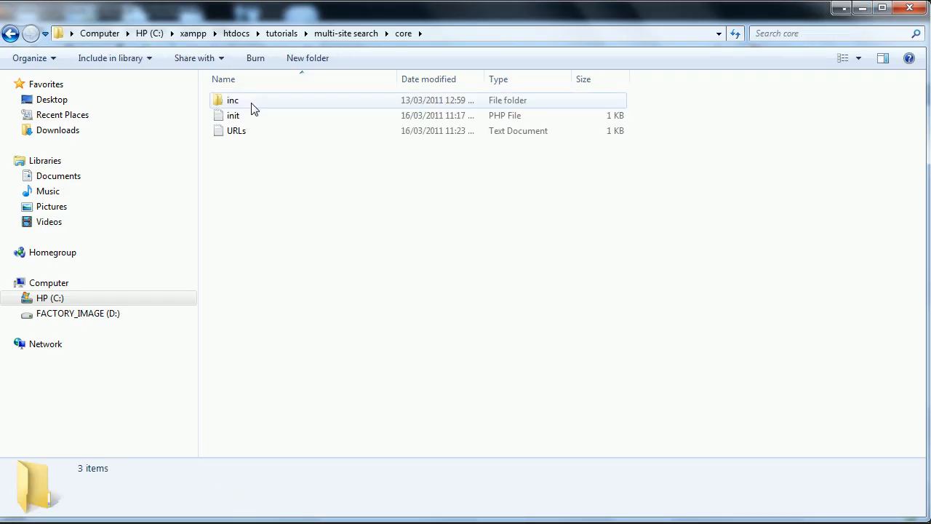
click(233, 115)
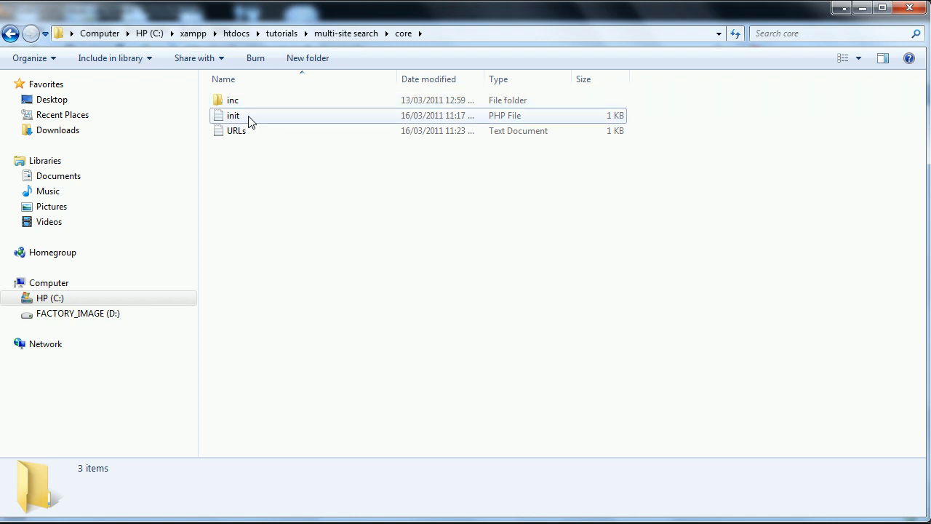
click(233, 115)
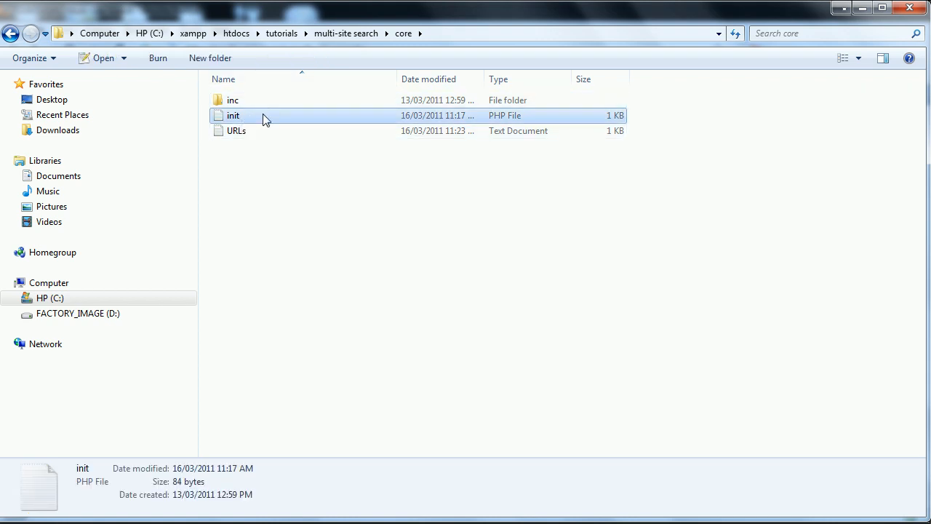
mouse_move(232, 101)
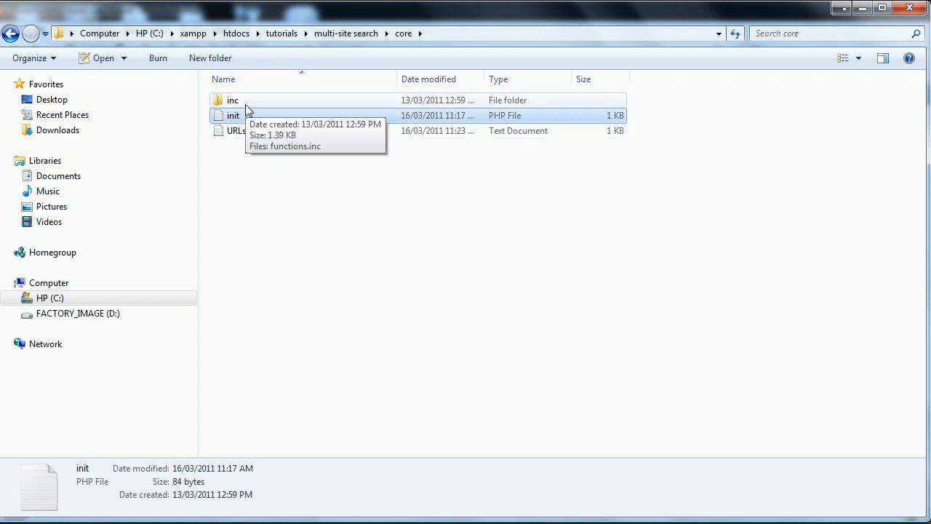
double_click(233, 99)
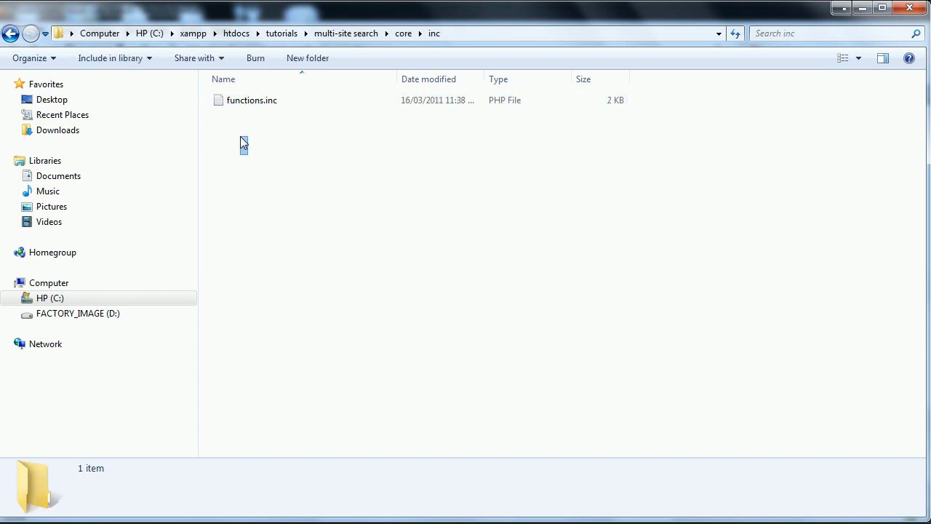
mouse_move(248, 184)
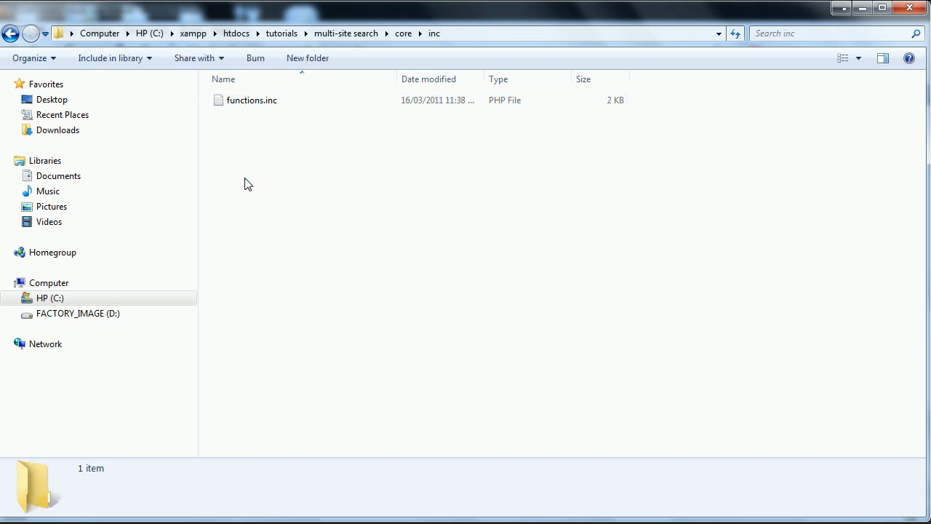